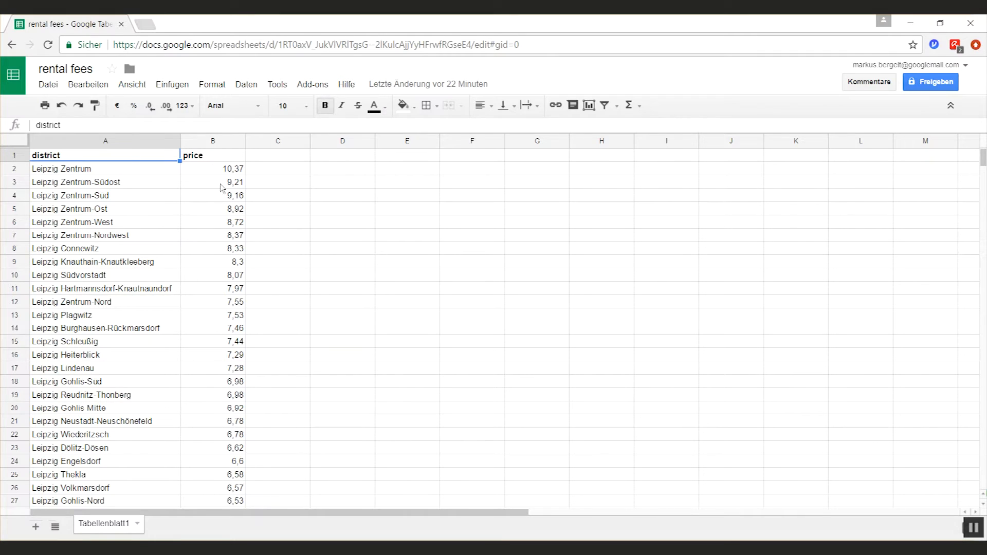
{"action": "mouse_move", "coordinate": [221, 313]}
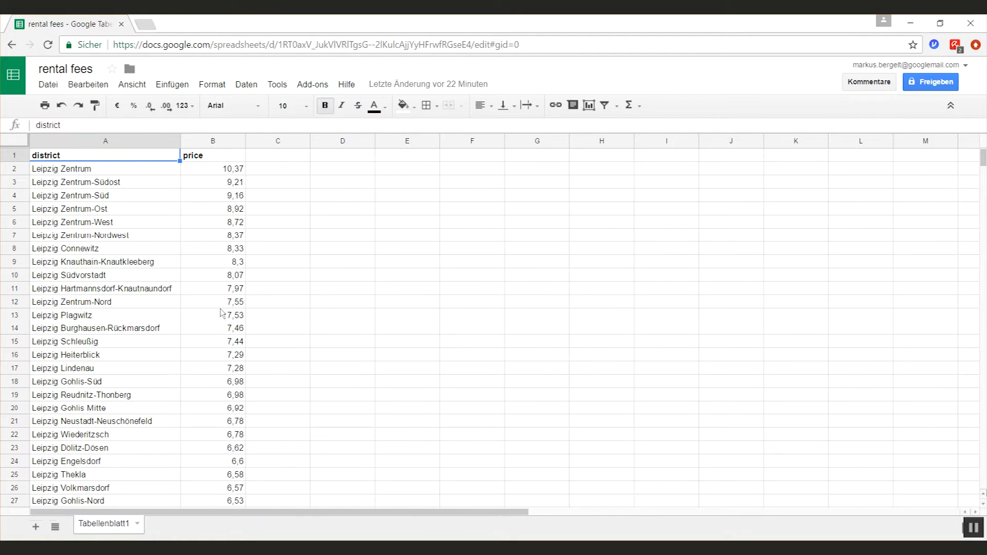
{"action": "mouse_move", "coordinate": [717, 514]}
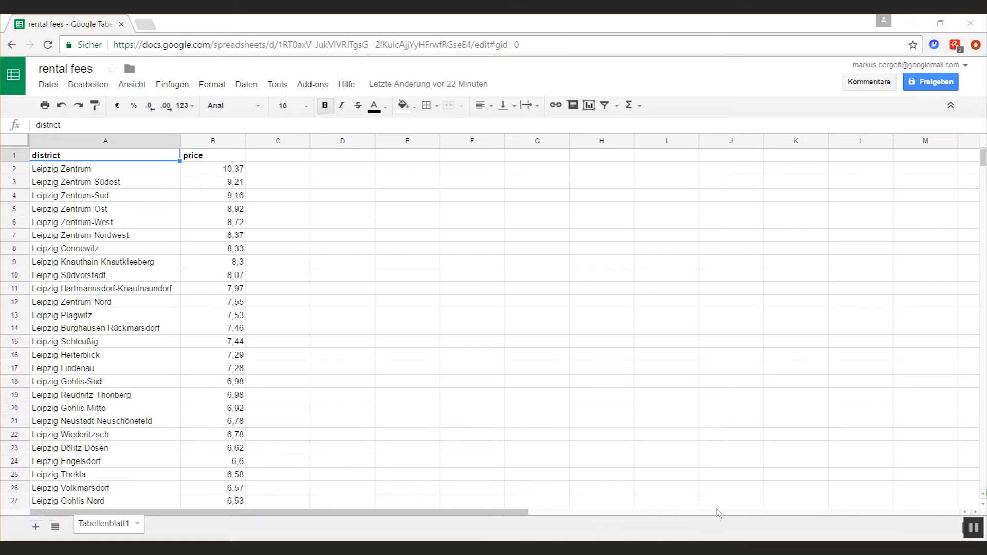
{"action": "mouse_move", "coordinate": [315, 265]}
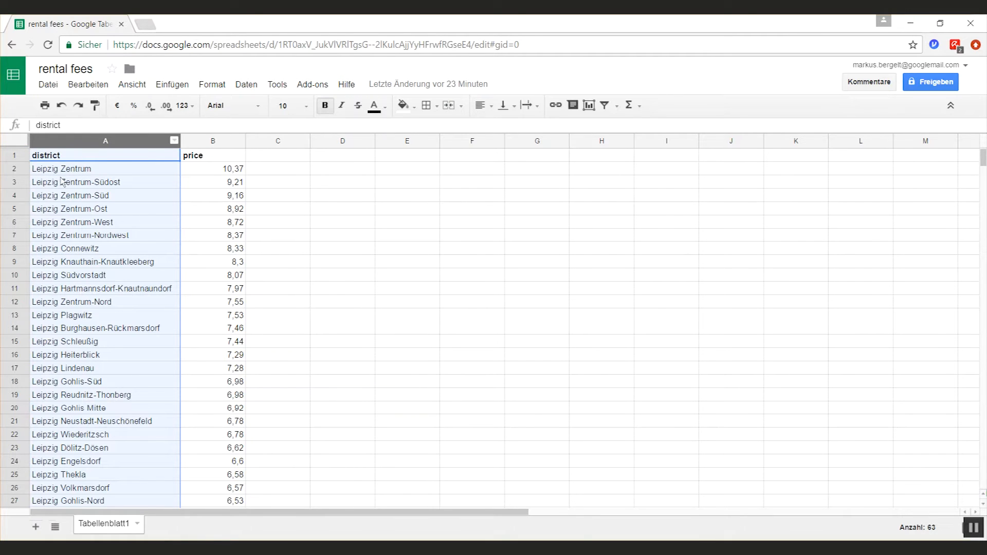
- Run the Geocode Cells add-on on the selected district names, letting it add Lat and Lng columns
{"action": "left_click", "coordinate": [312, 84]}
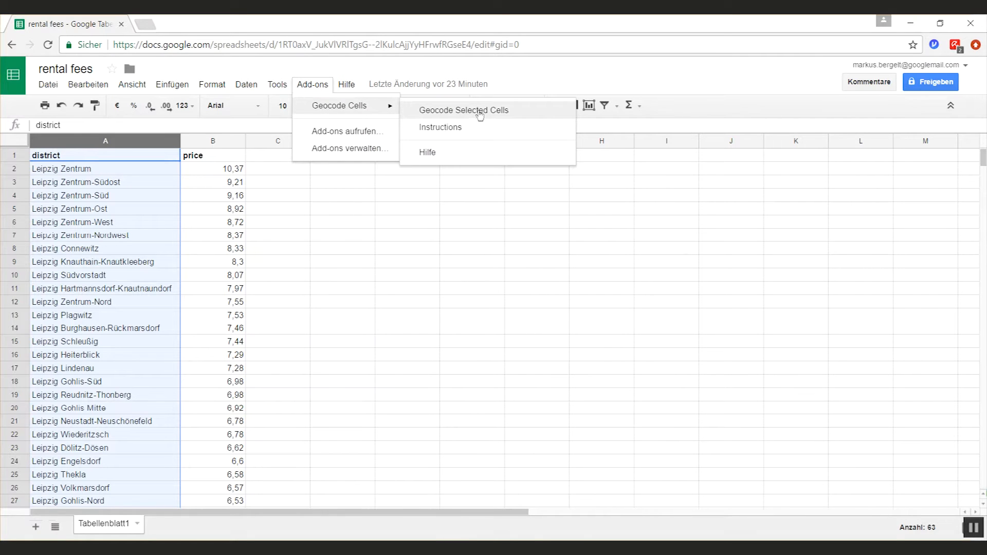
{"action": "left_click", "coordinate": [464, 110]}
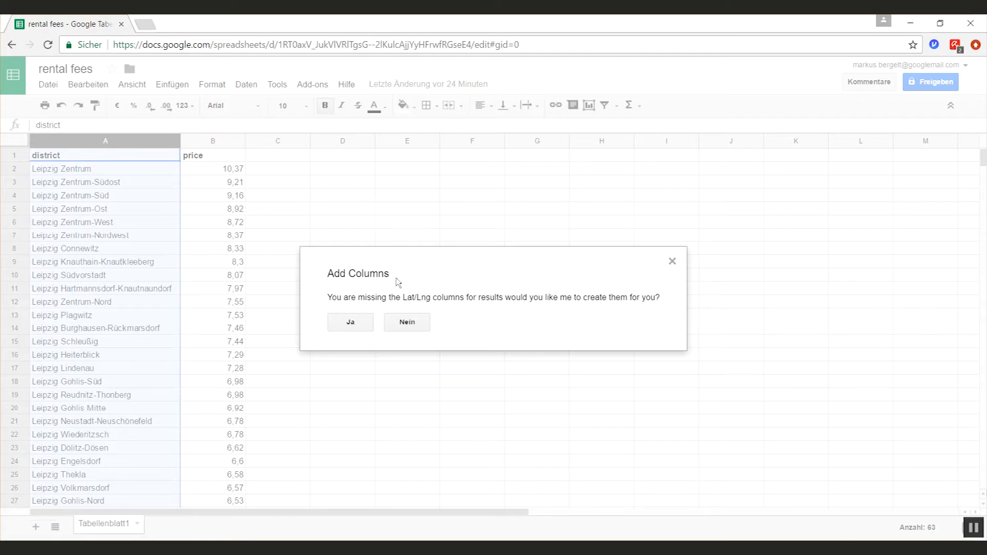
{"action": "left_click", "coordinate": [349, 322]}
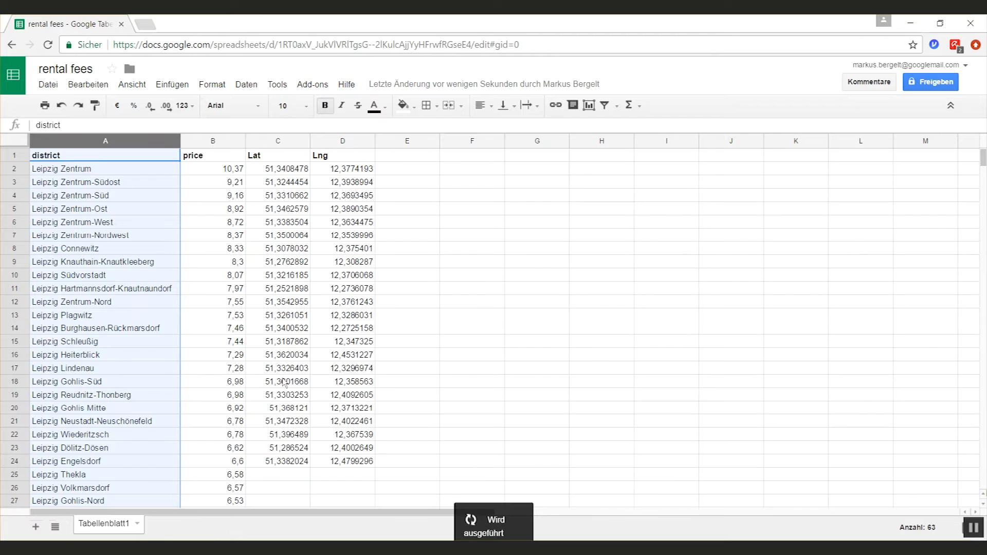
{"action": "scroll", "scroll_direction": "down", "scroll_amount": 3}
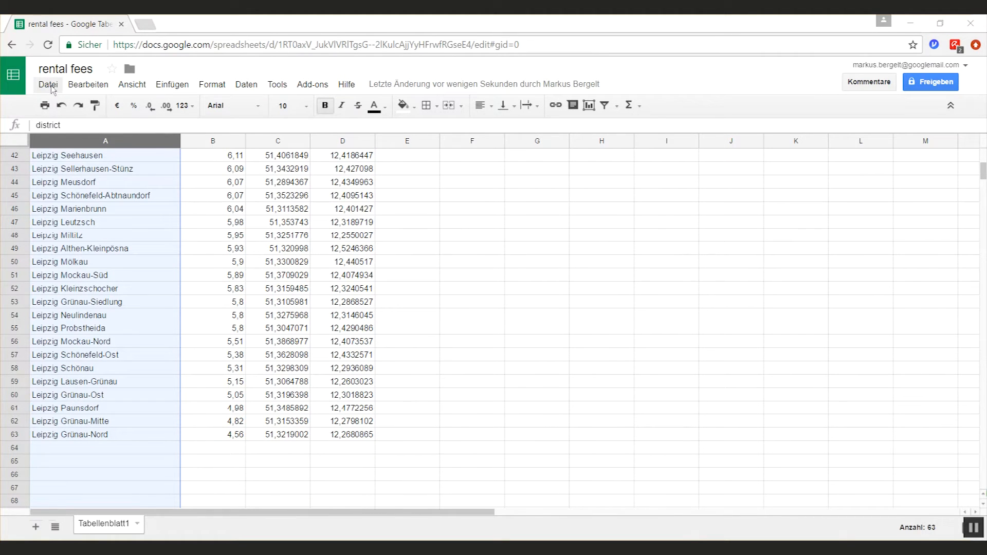
- Start downloading the sheet as a CSV via Datei > Herunterladen als
{"action": "left_click", "coordinate": [48, 84]}
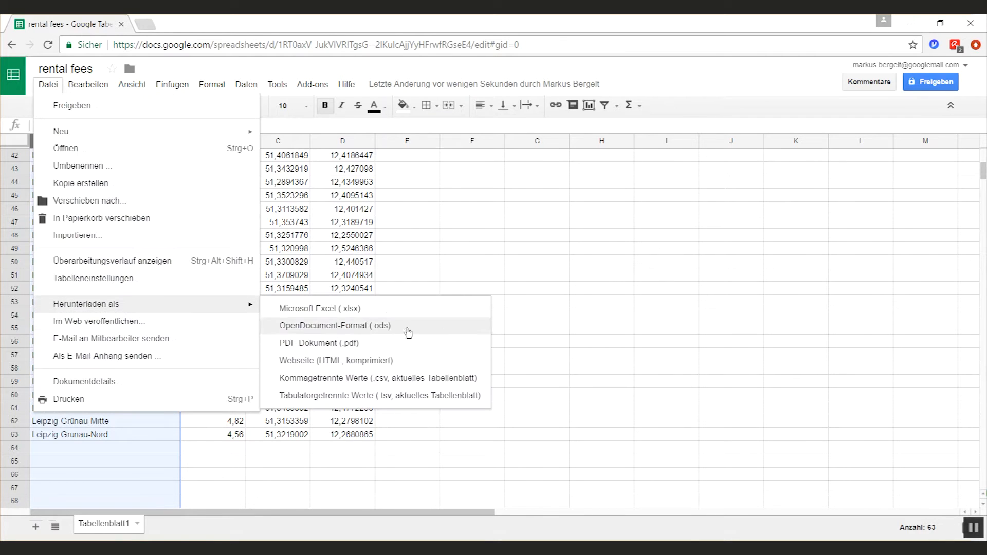
{"action": "mouse_move", "coordinate": [394, 394]}
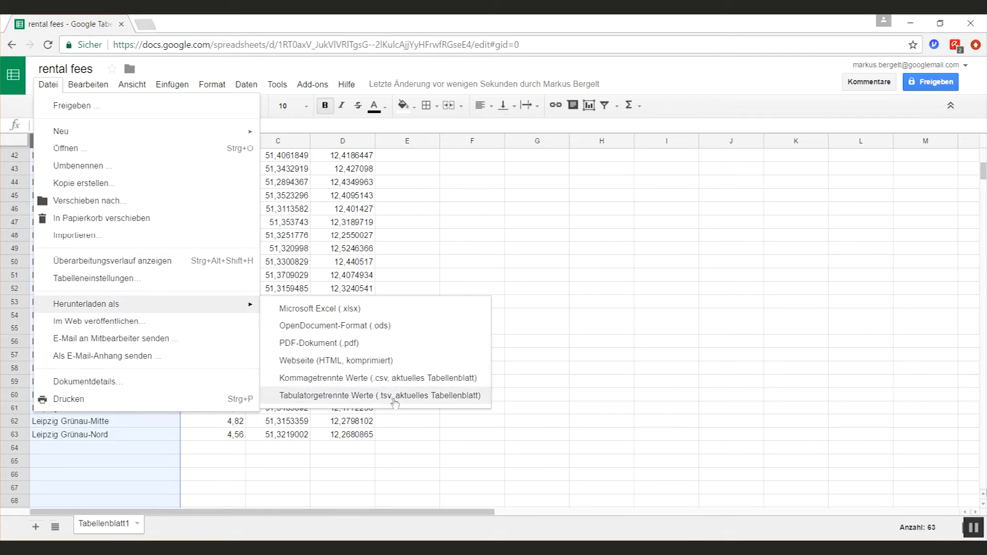
{"action": "mouse_move", "coordinate": [360, 383]}
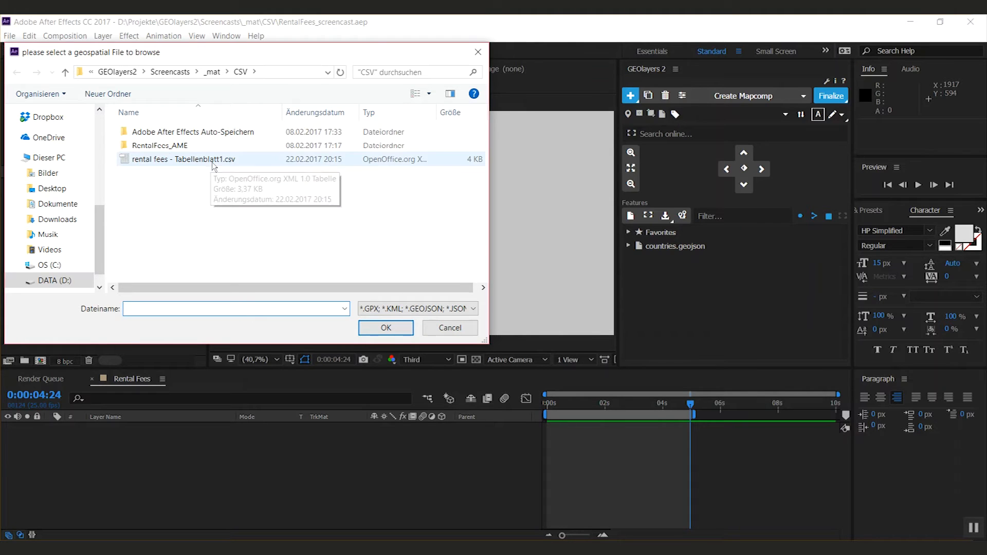
- Import the rental fees CSV into GEOlayers 2 and select its first district feature
{"action": "left_click", "coordinate": [386, 328]}
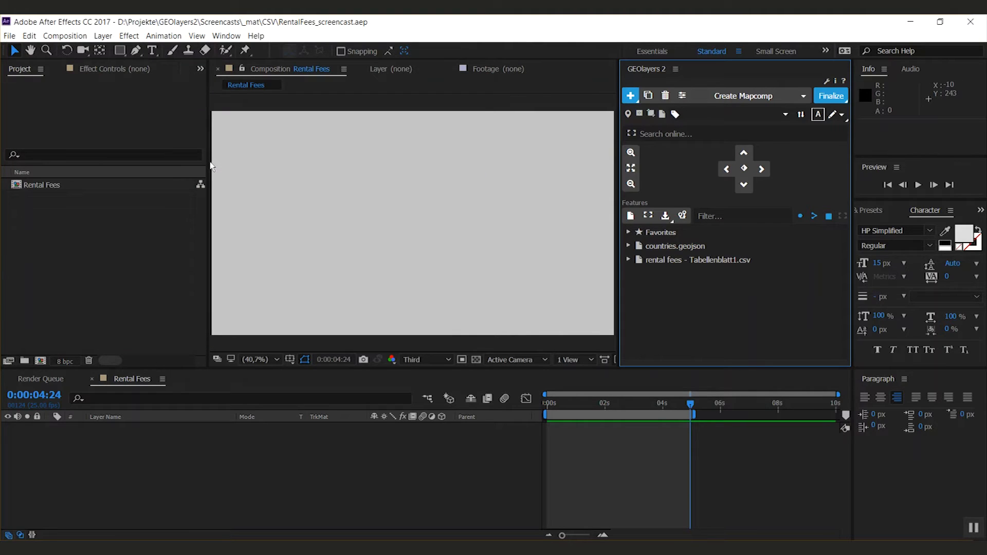
{"action": "left_click", "coordinate": [697, 259]}
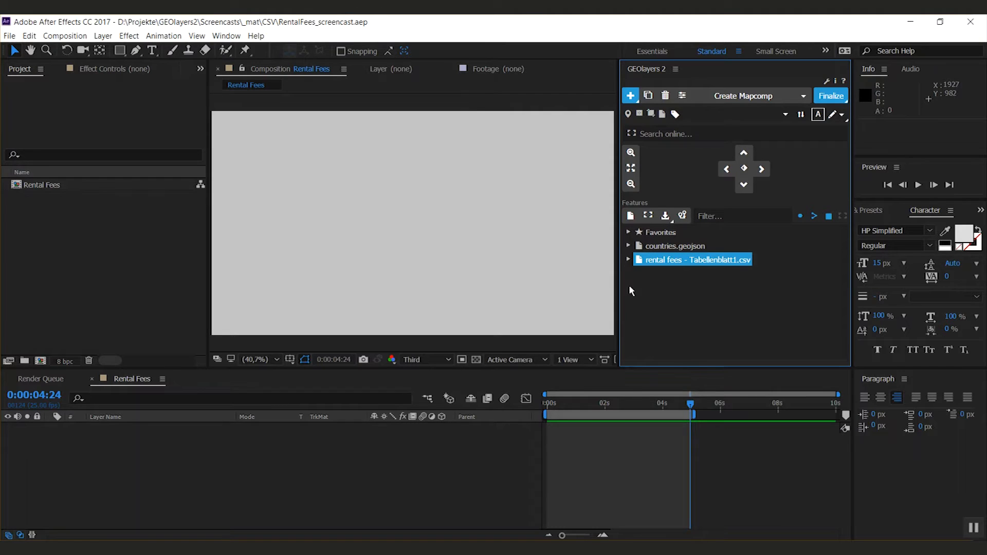
{"action": "left_click", "coordinate": [627, 259]}
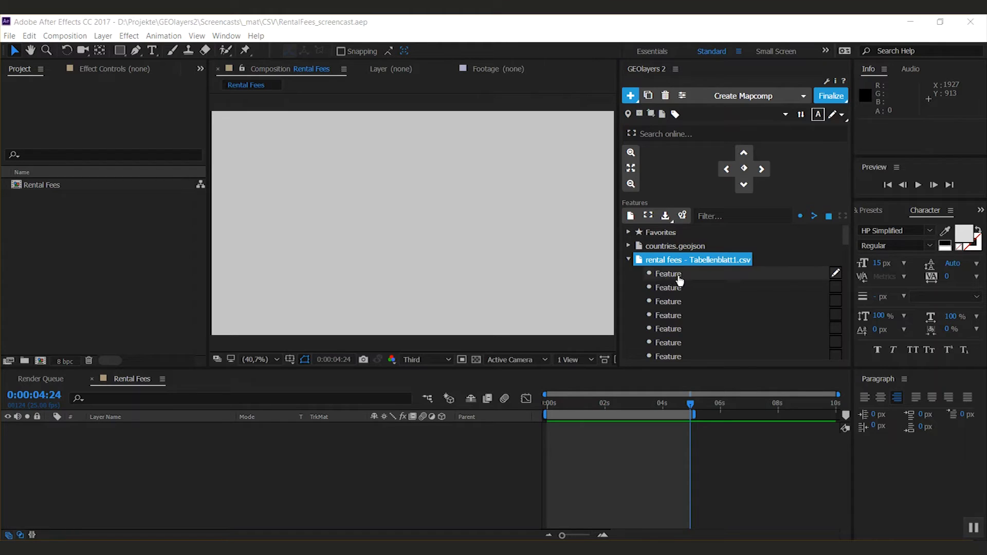
{"action": "left_click", "coordinate": [669, 274]}
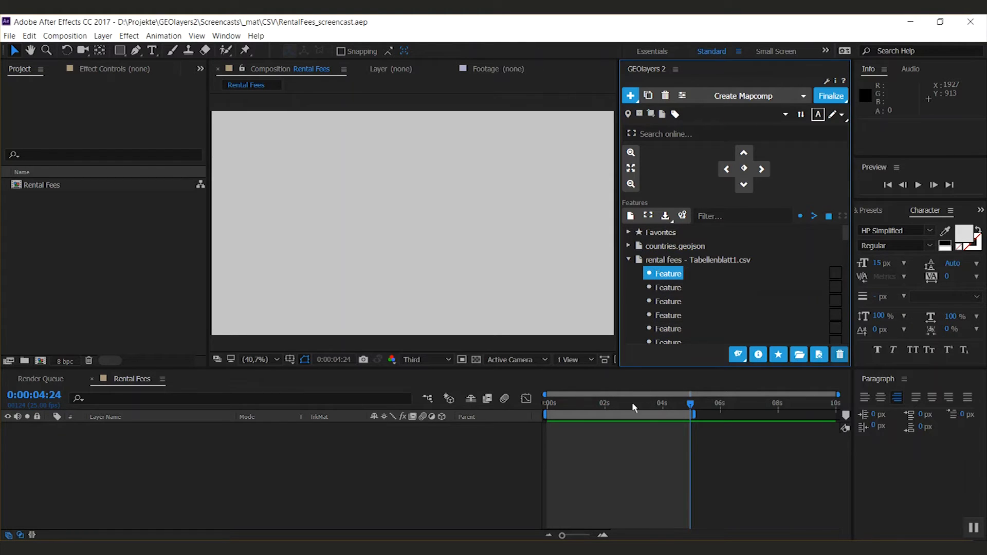
- Name all dataset features by their district property, e.g. Leipzig Zentrum
{"action": "left_click", "coordinate": [758, 355]}
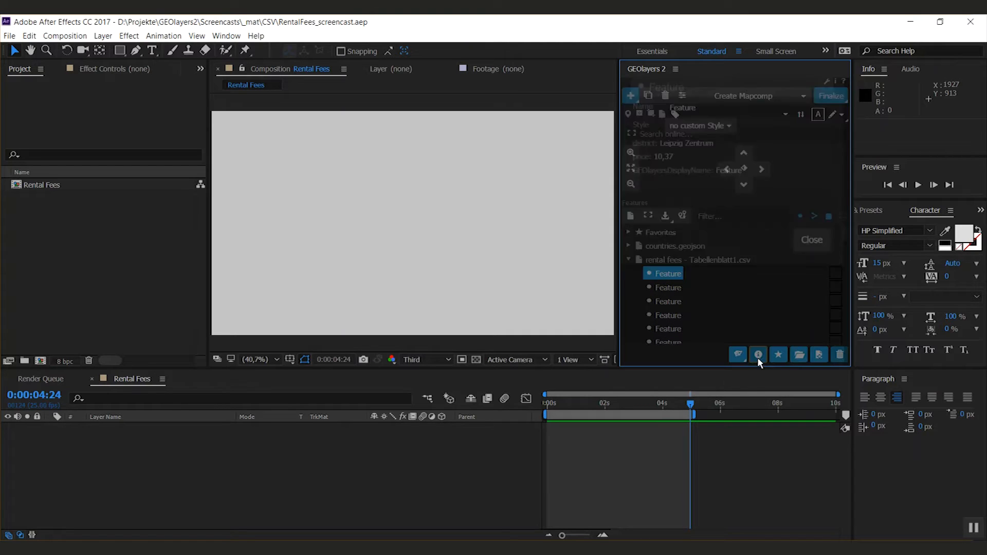
{"action": "left_click", "coordinate": [757, 354]}
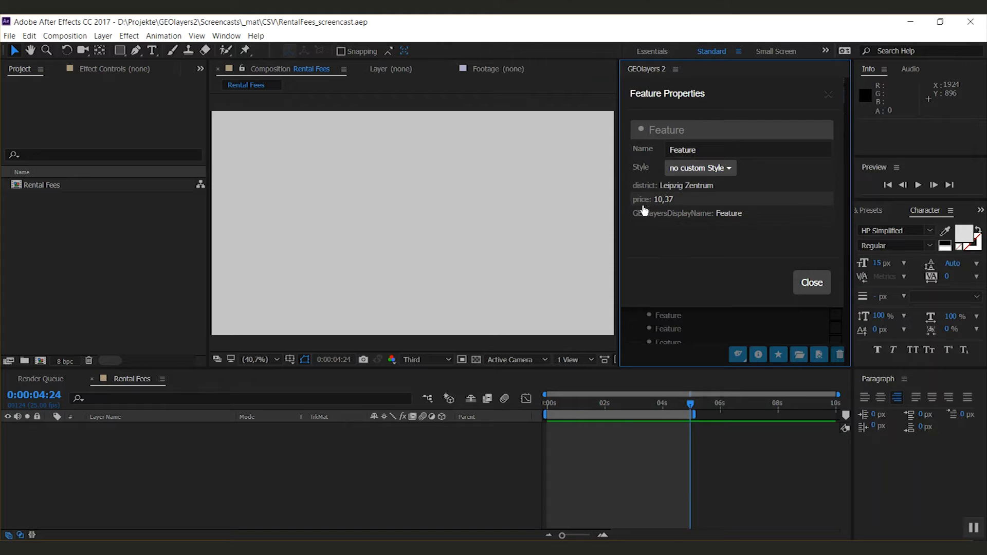
{"action": "left_click", "coordinate": [665, 185]}
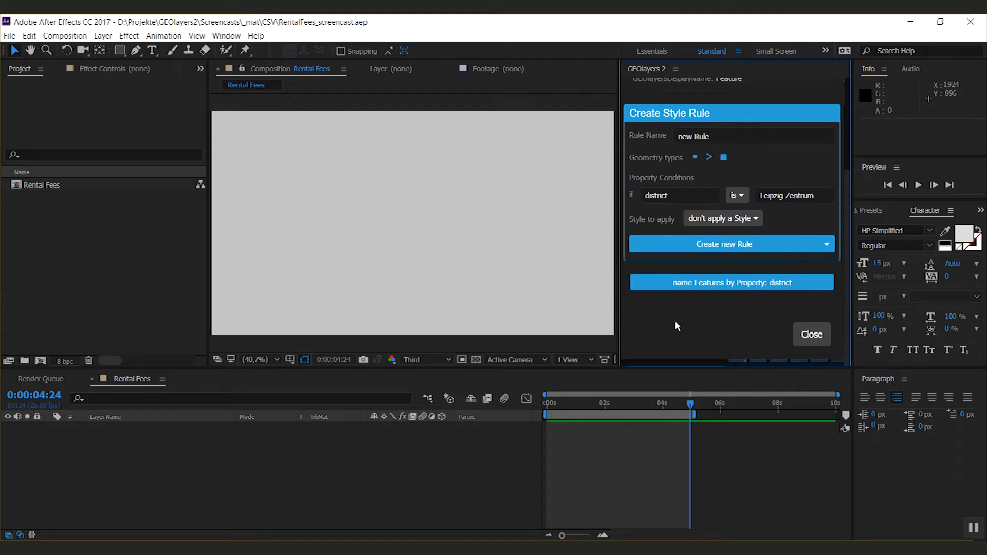
{"action": "mouse_move", "coordinate": [730, 291]}
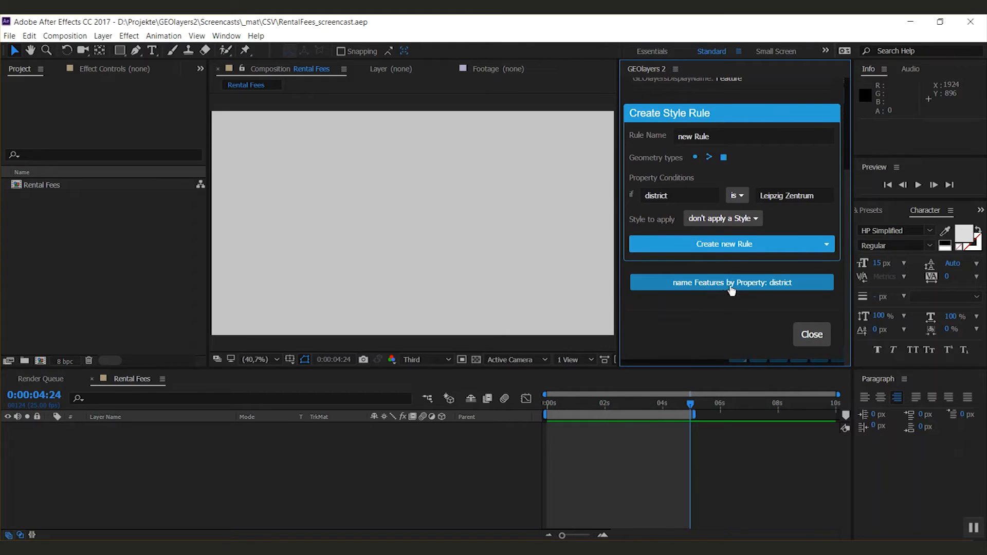
{"action": "left_click", "coordinate": [730, 282]}
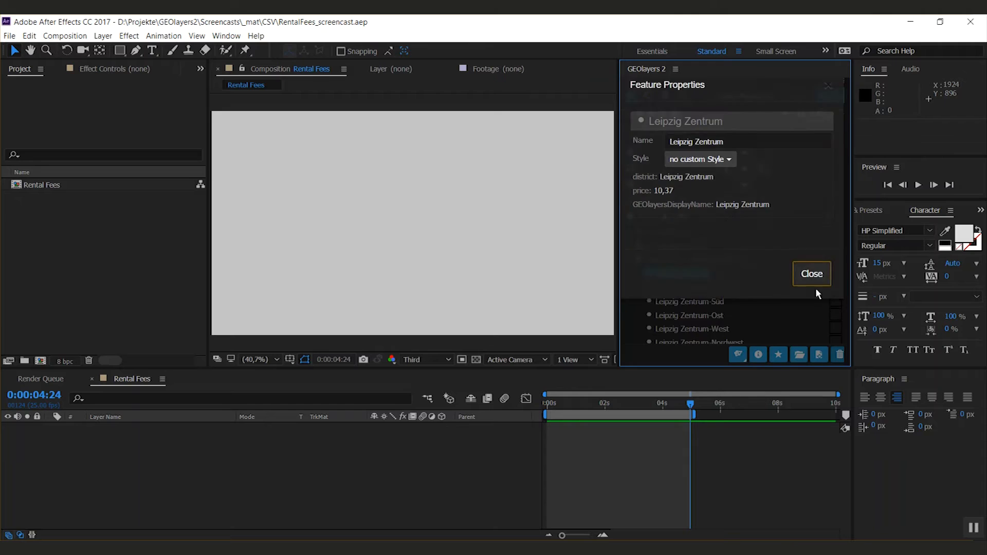
{"action": "left_click", "coordinate": [811, 273]}
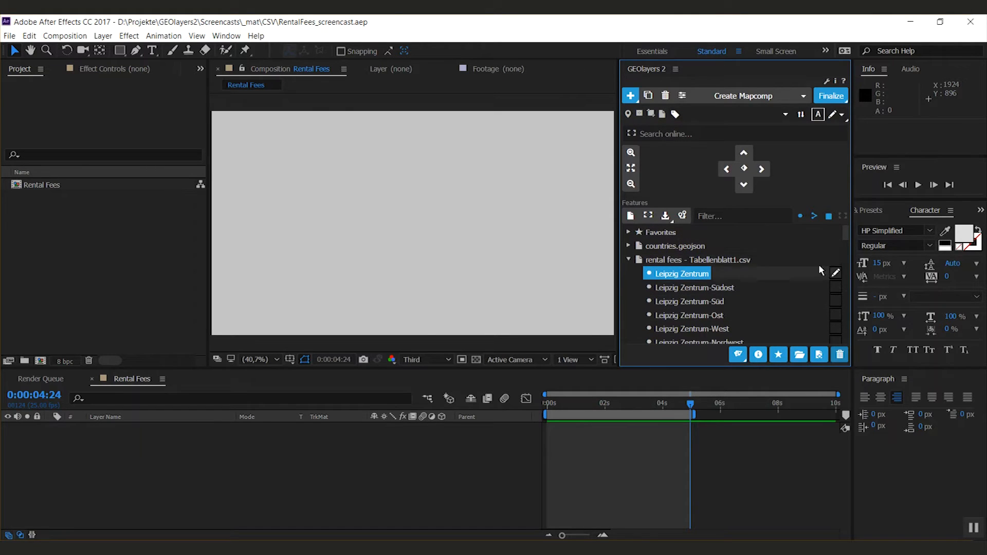
{"action": "scroll", "scroll_direction": "down", "scroll_amount": 3}
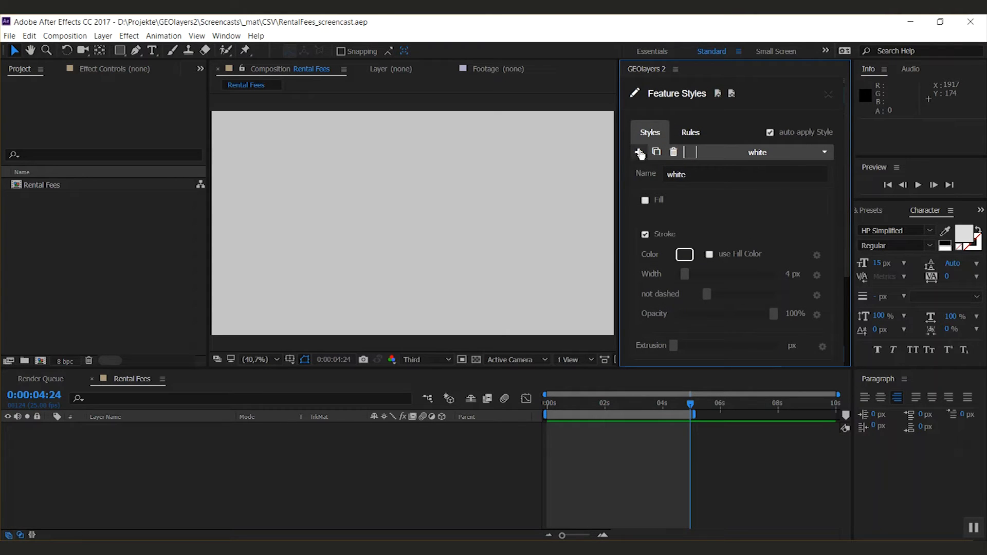
- Add a feature style named Rental Fee with fill turned off and stroke kept
{"action": "left_click", "coordinate": [638, 152]}
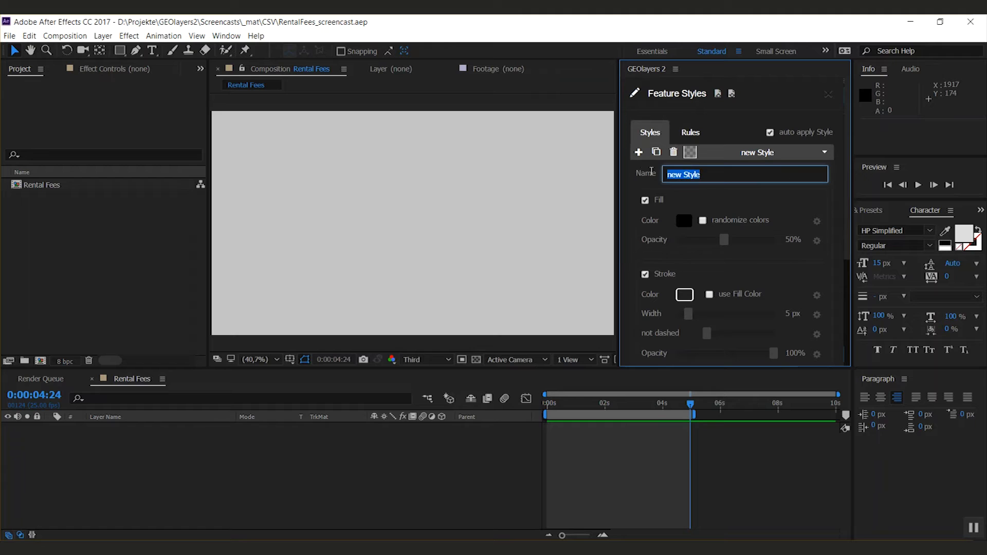
{"action": "type", "text": "Rental Fee"}
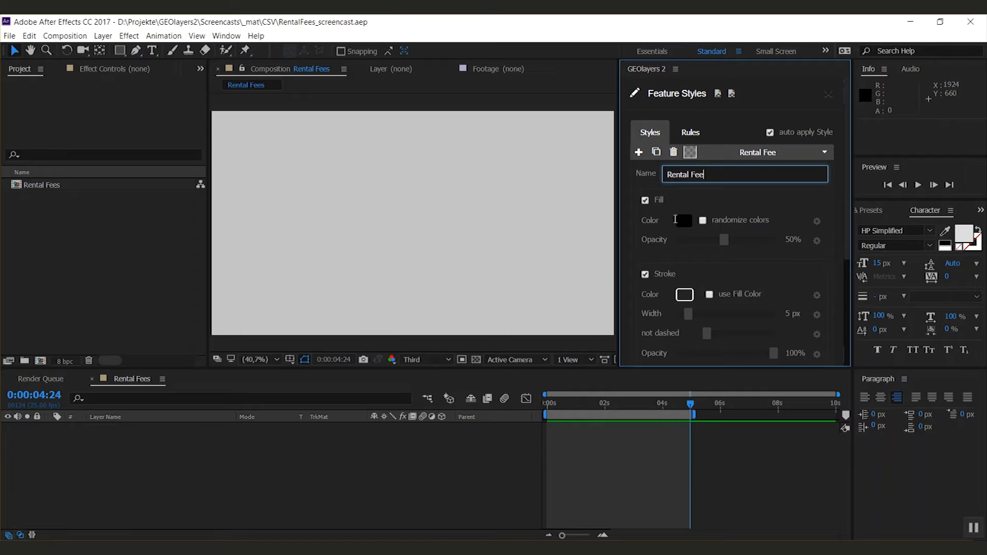
{"action": "left_click", "coordinate": [645, 201]}
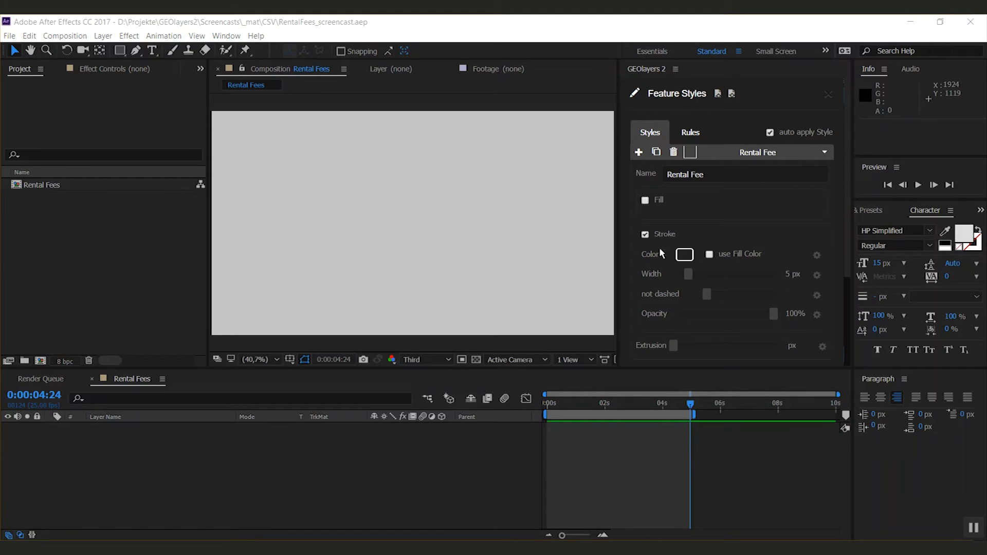
{"action": "mouse_move", "coordinate": [724, 385]}
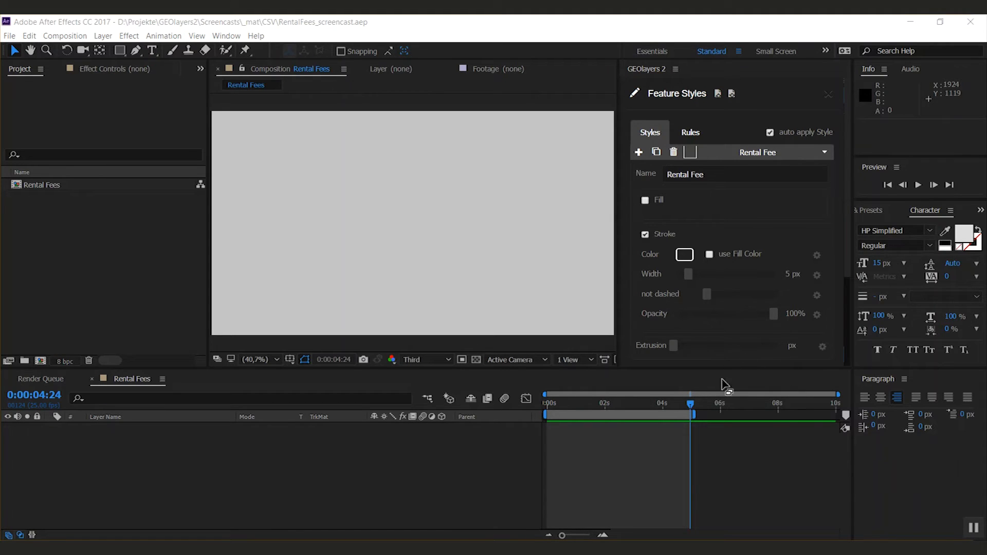
{"action": "mouse_move", "coordinate": [674, 264]}
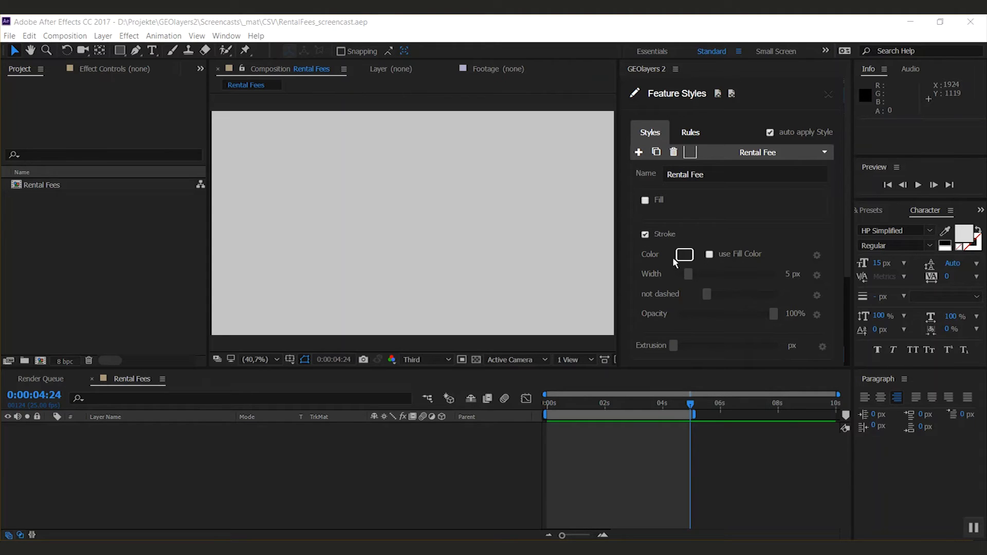
{"action": "mouse_move", "coordinate": [687, 272]}
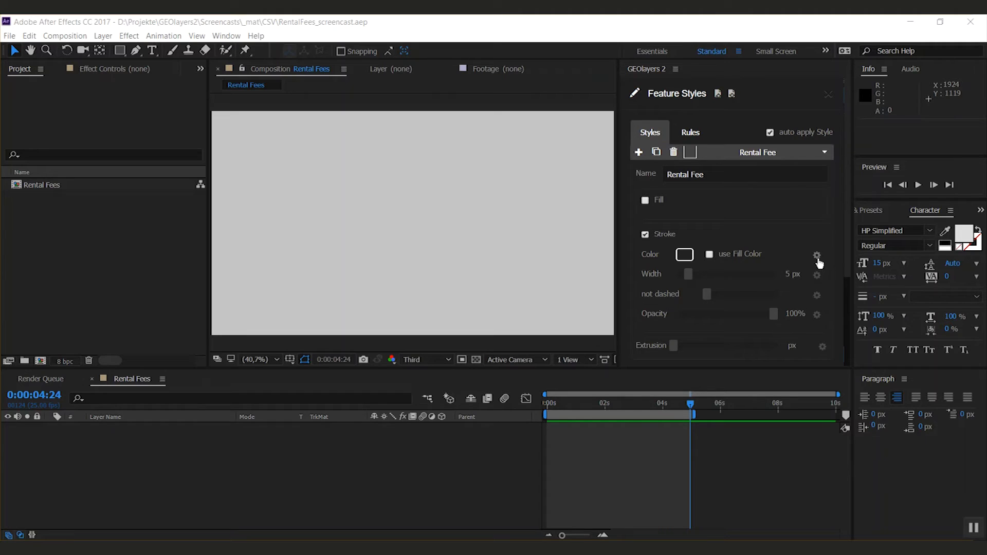
- Drive the Rental Fee stroke colour by the 'price' feature property
{"action": "left_click", "coordinate": [816, 254]}
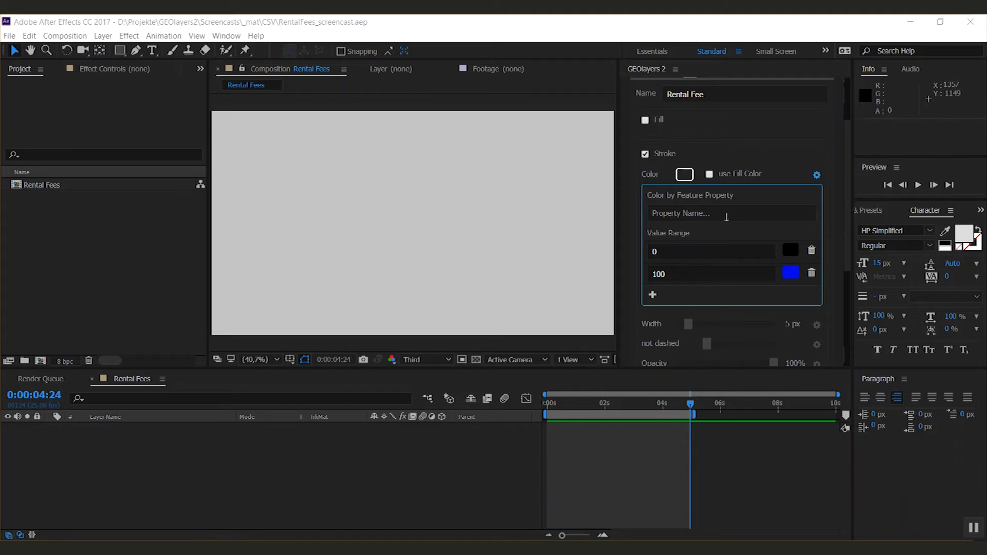
{"action": "left_click", "coordinate": [731, 213]}
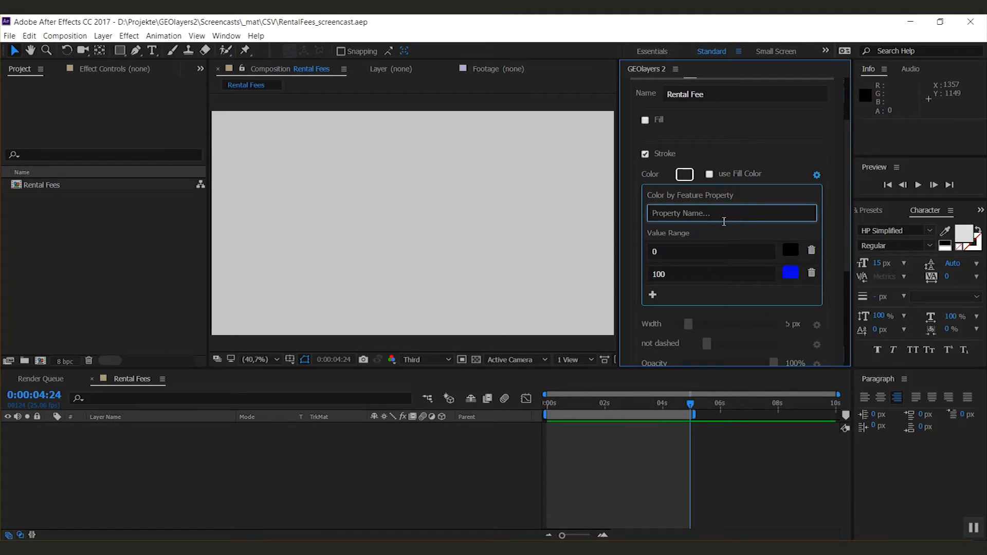
{"action": "type", "text": "price"}
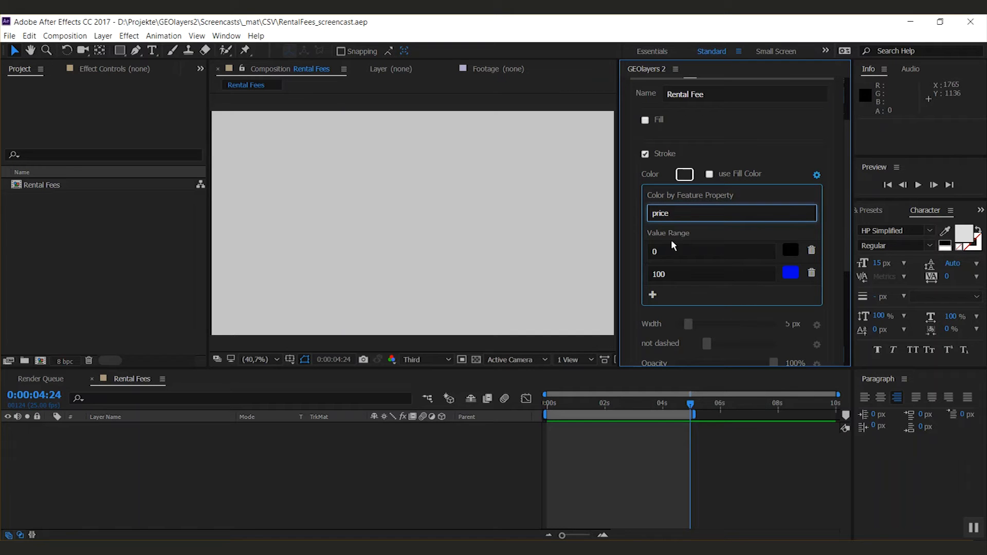
{"action": "mouse_move", "coordinate": [671, 246]}
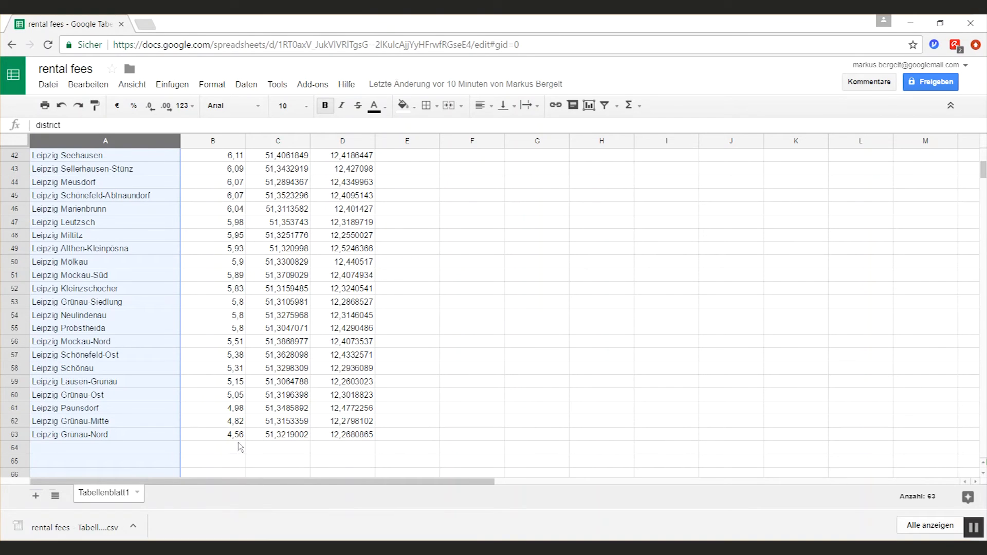
{"action": "left_click", "coordinate": [212, 434]}
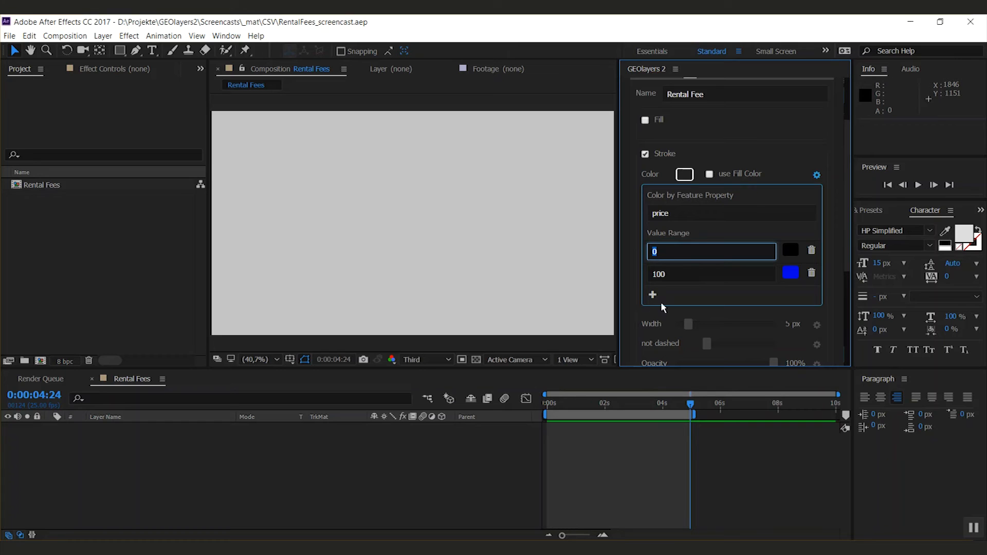
- Set price colour stops 4 (green) and 6 (yellow) and add stops at 8 and 10
{"action": "type", "text": "4"}
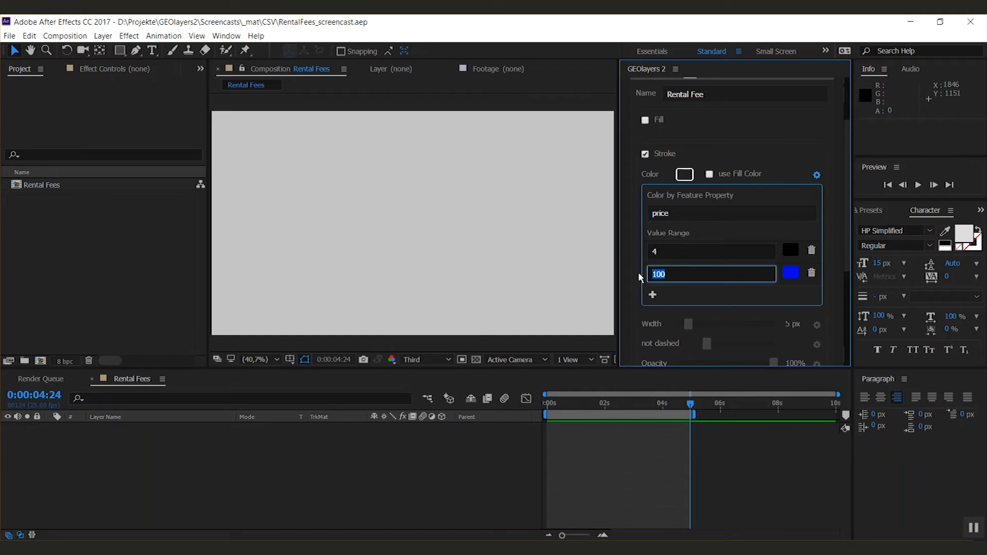
{"action": "type", "text": "6"}
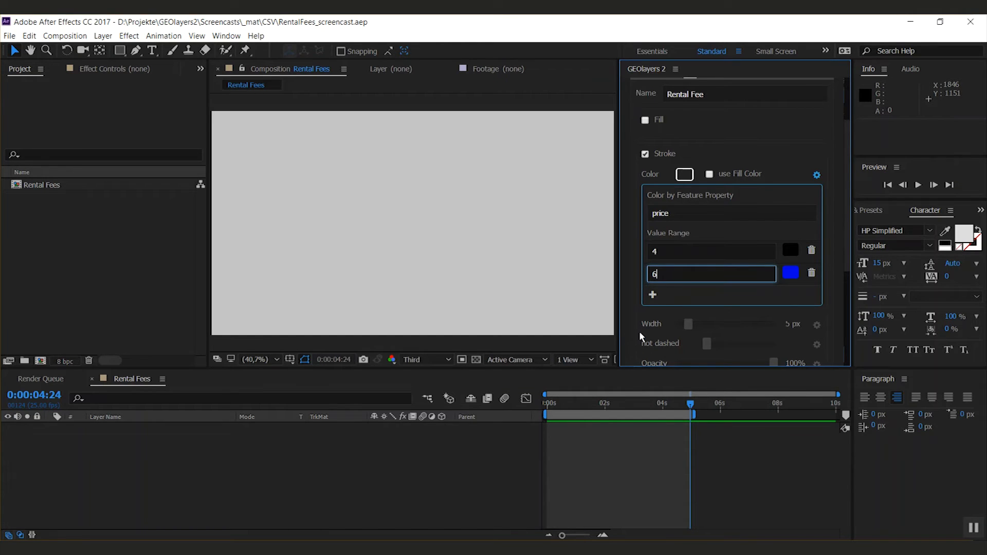
{"action": "left_click", "coordinate": [652, 295]}
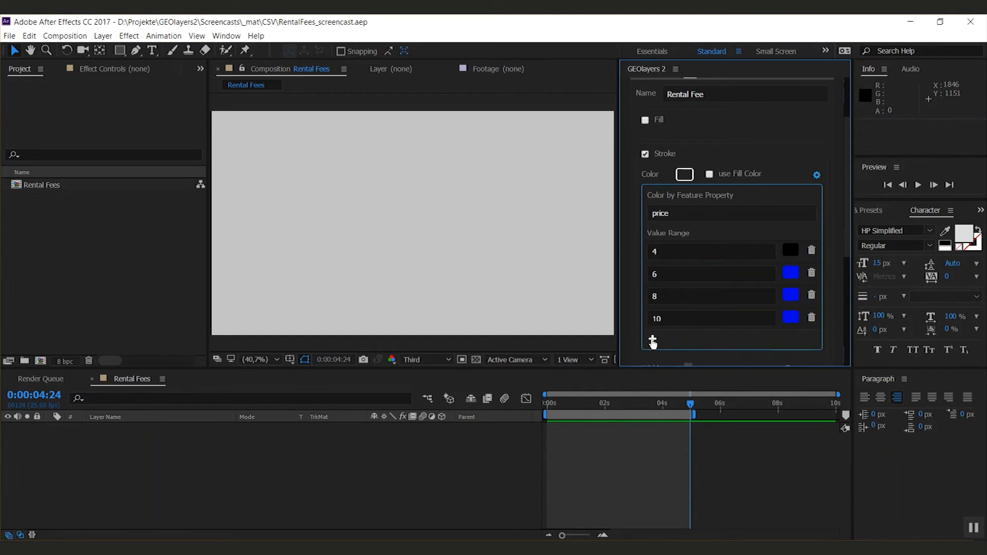
{"action": "left_click", "coordinate": [652, 342]}
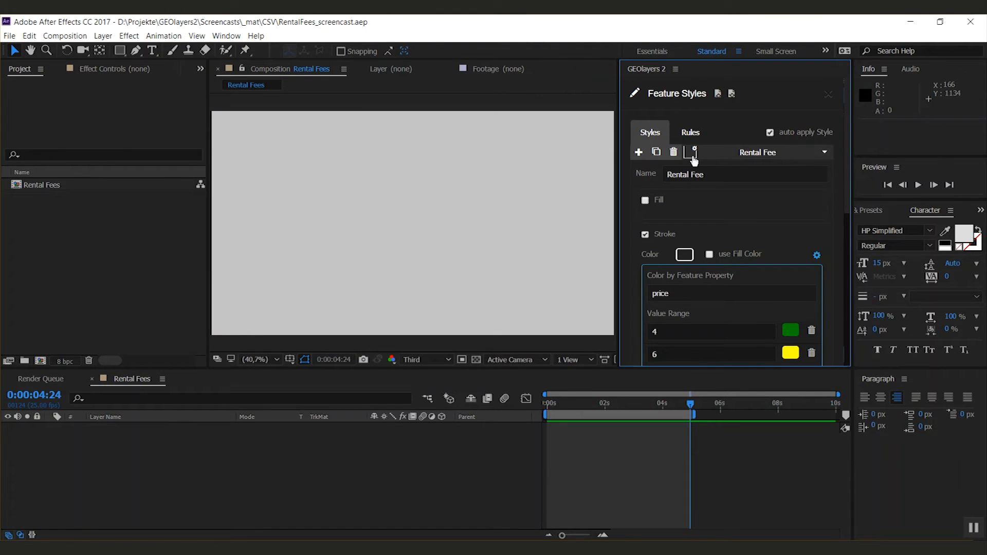
- Vary stroke width by price from 5 px at 4 to 30 px at 12
{"action": "scroll", "scroll_direction": "down", "scroll_amount": 3}
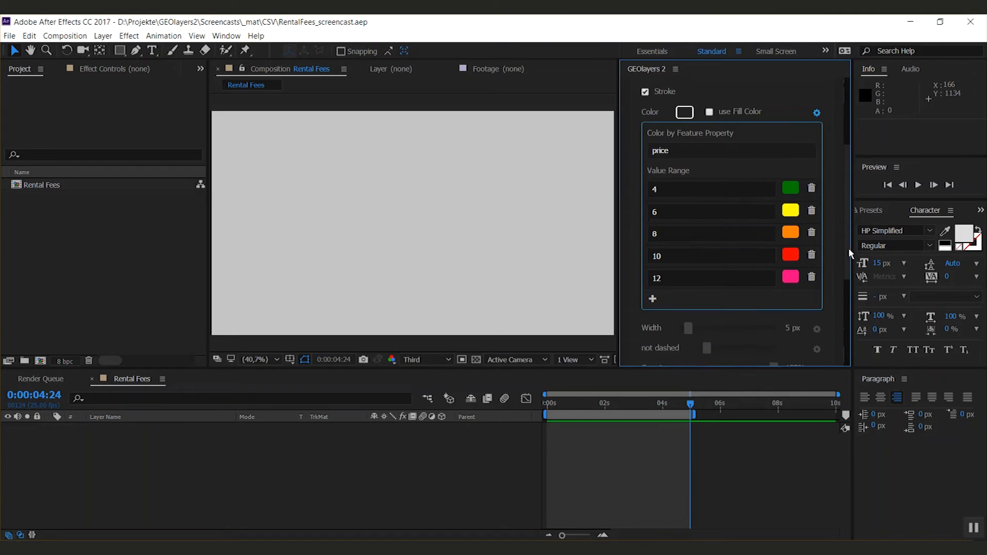
{"action": "scroll", "scroll_direction": "down", "scroll_amount": 3}
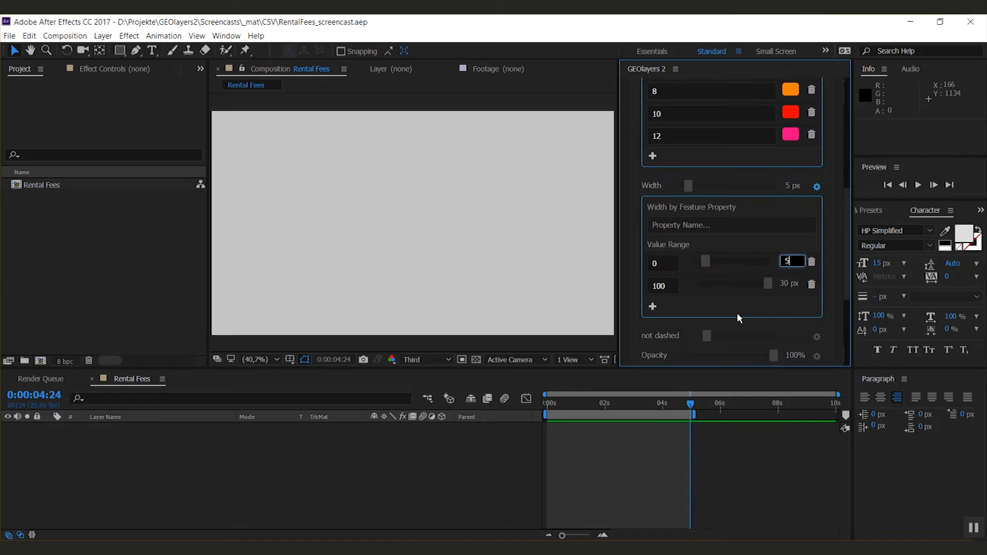
{"action": "left_click", "coordinate": [791, 284]}
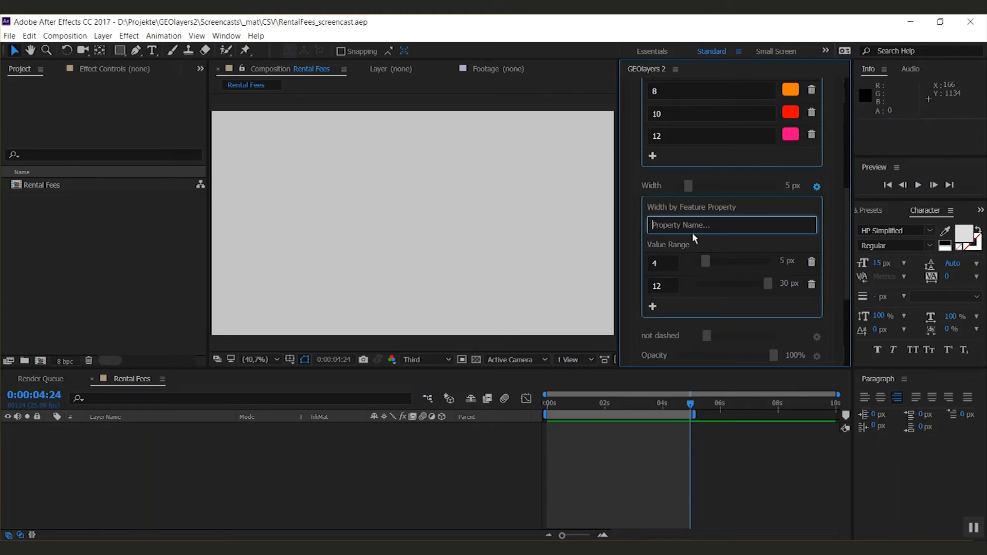
{"action": "type", "text": "price"}
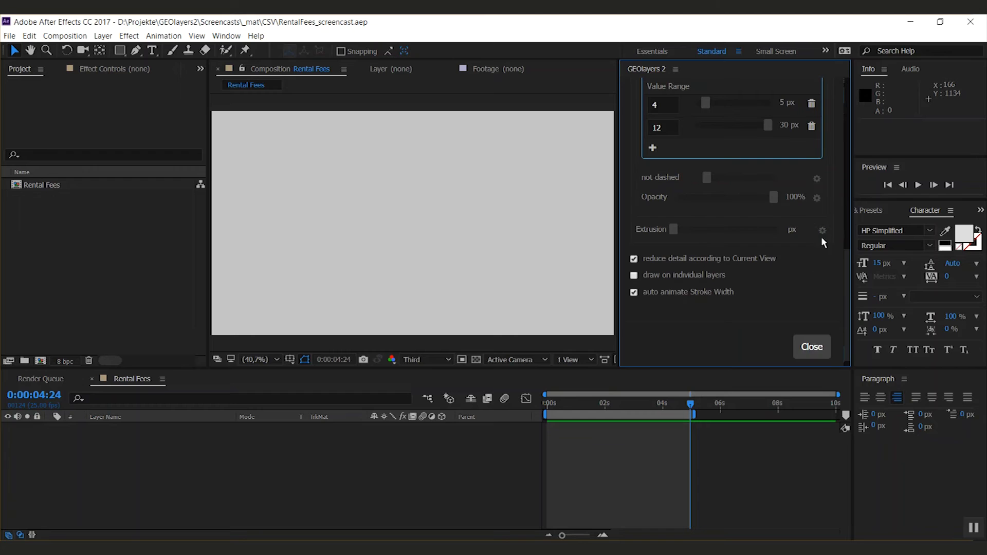
- Close the Feature Styles editor to finish the Rental Fee style
{"action": "left_click", "coordinate": [822, 230]}
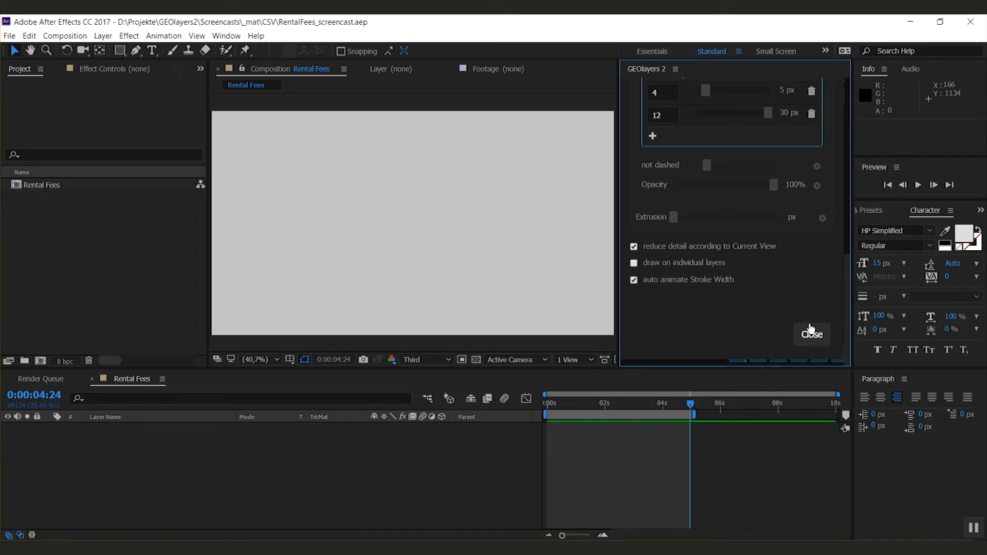
{"action": "left_click", "coordinate": [823, 217]}
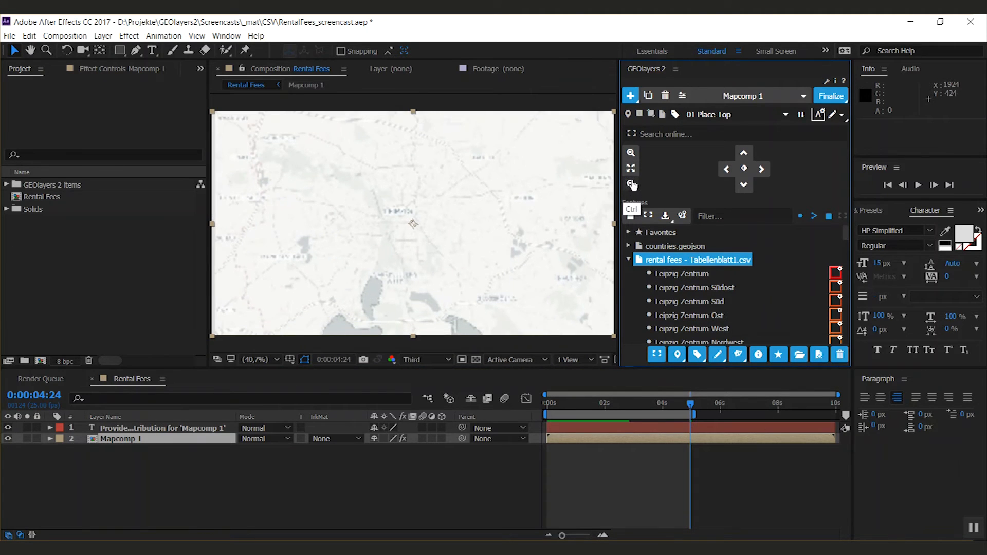
- Draw the rental fee district features onto the Leipzig map
{"action": "left_click", "coordinate": [718, 354]}
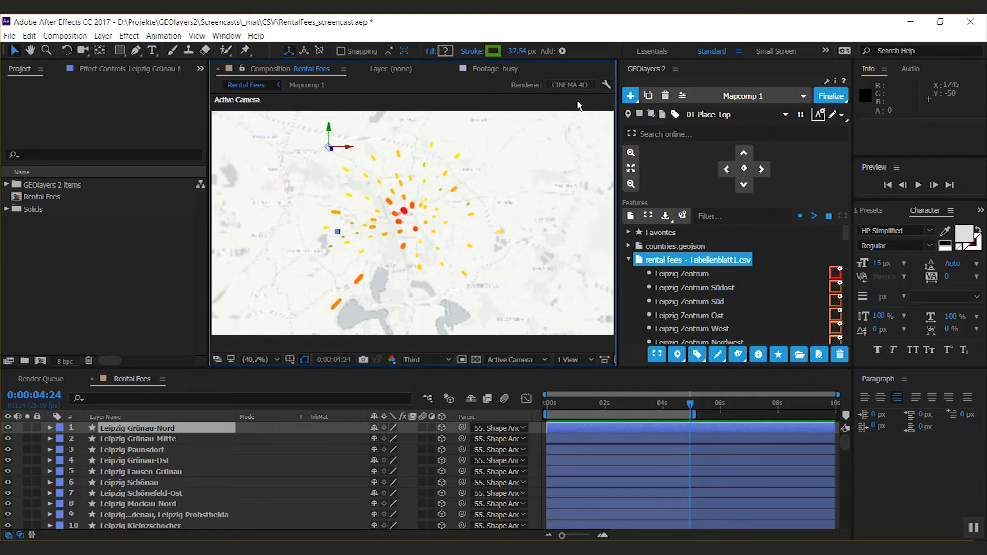
{"action": "mouse_move", "coordinate": [573, 95]}
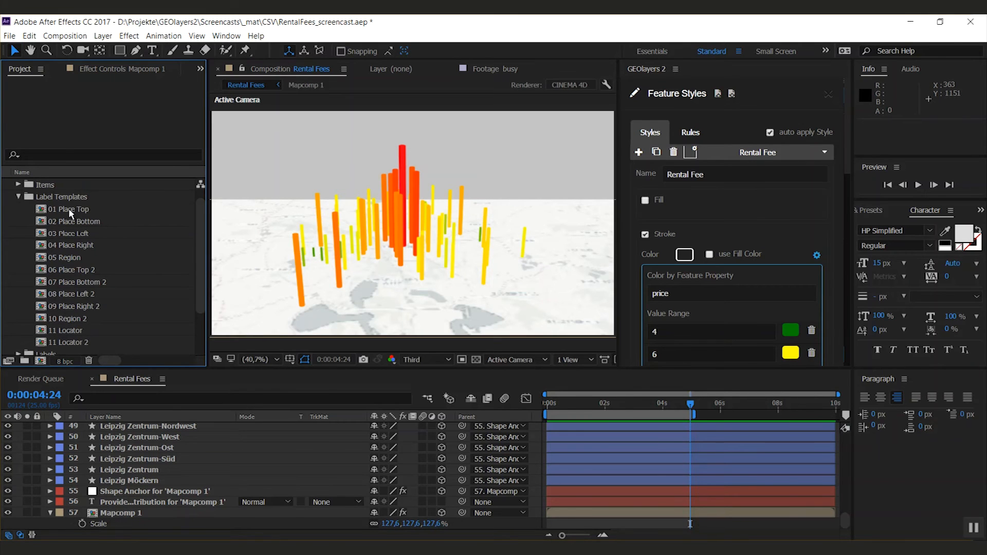
- Edit the 01 Place Top template's Feature Name text to '{district}: {price}€/m²' and return to Rental Fees
{"action": "double_click", "coordinate": [71, 209]}
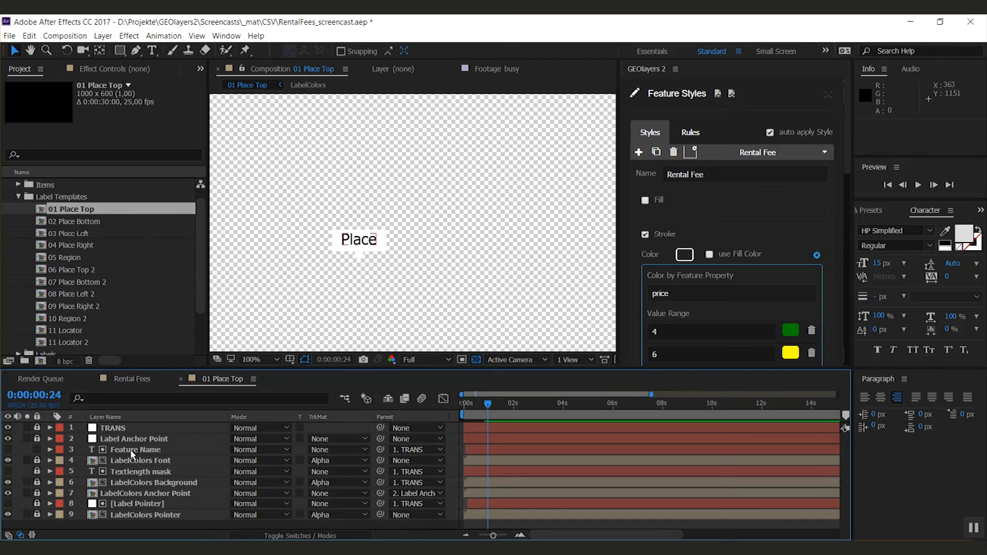
{"action": "mouse_move", "coordinate": [133, 457]}
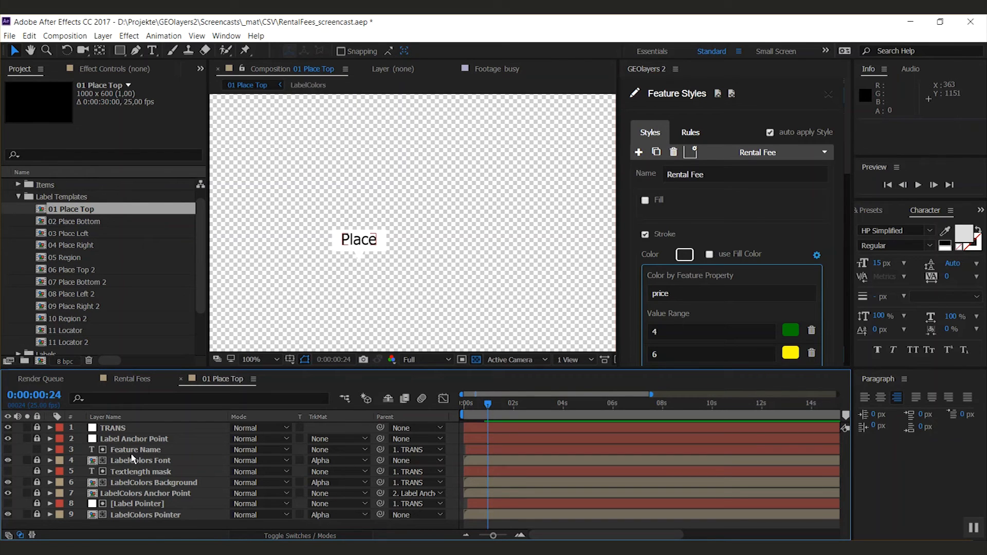
{"action": "left_click", "coordinate": [136, 450]}
{"action": "type", "text": "{"}
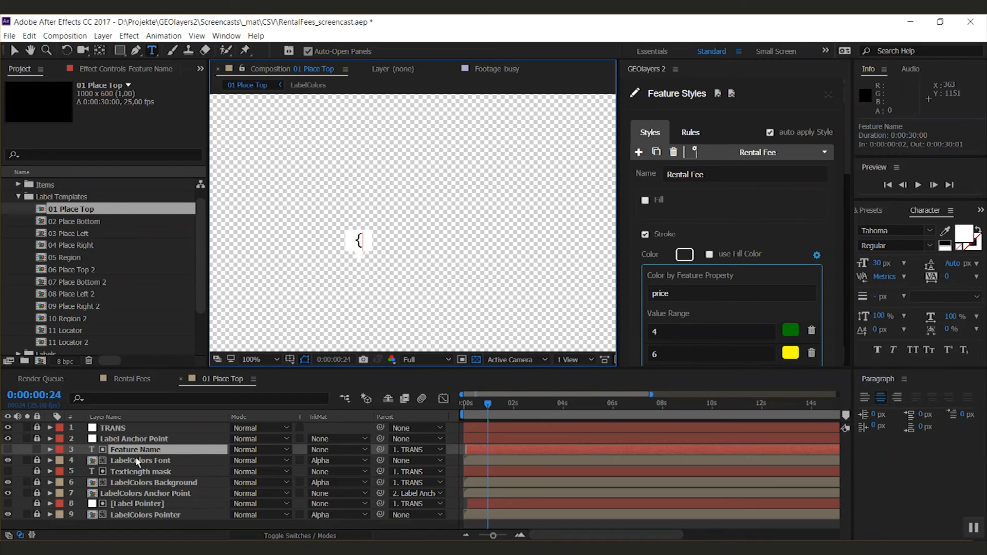
{"action": "type", "text": "district}: {price}"}
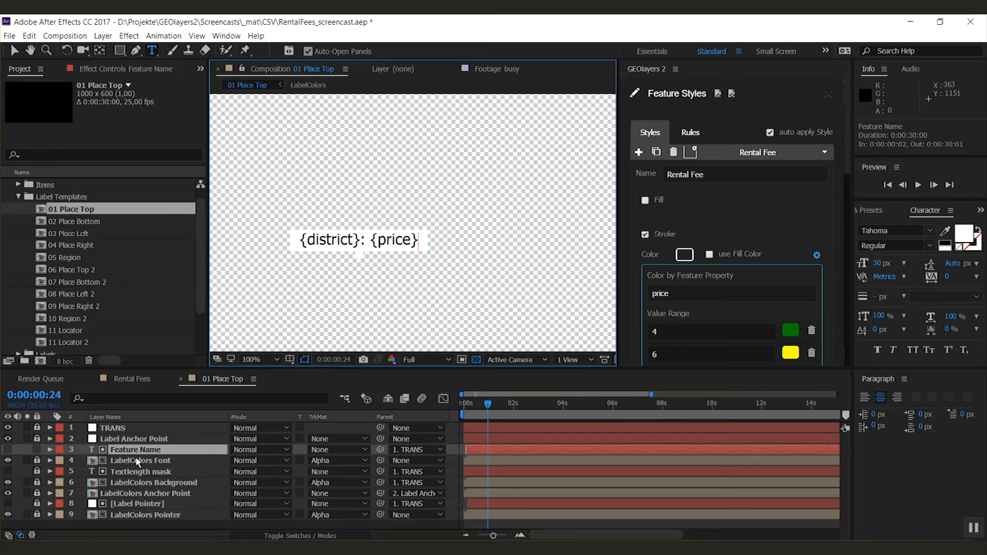
{"action": "type", "text": "€/m²"}
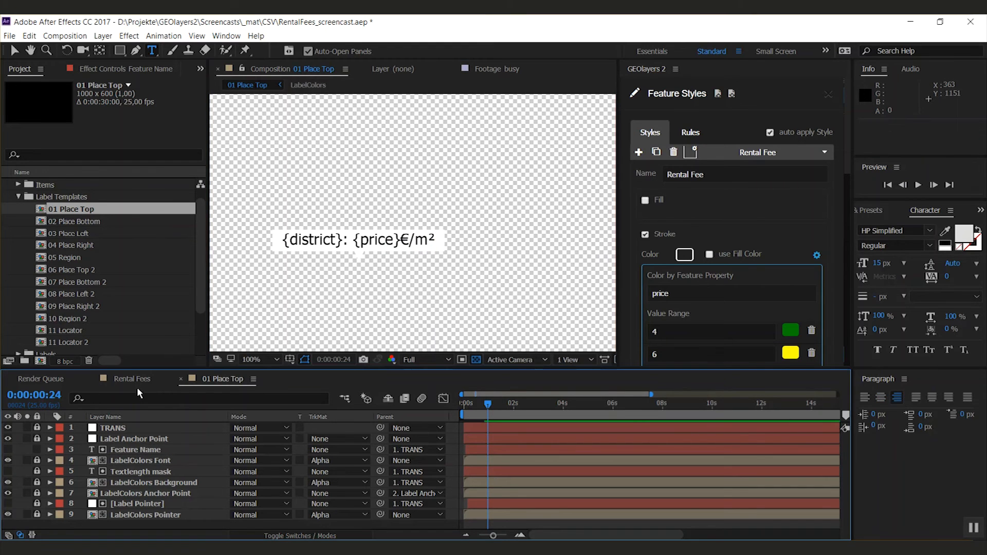
{"action": "left_click", "coordinate": [133, 379]}
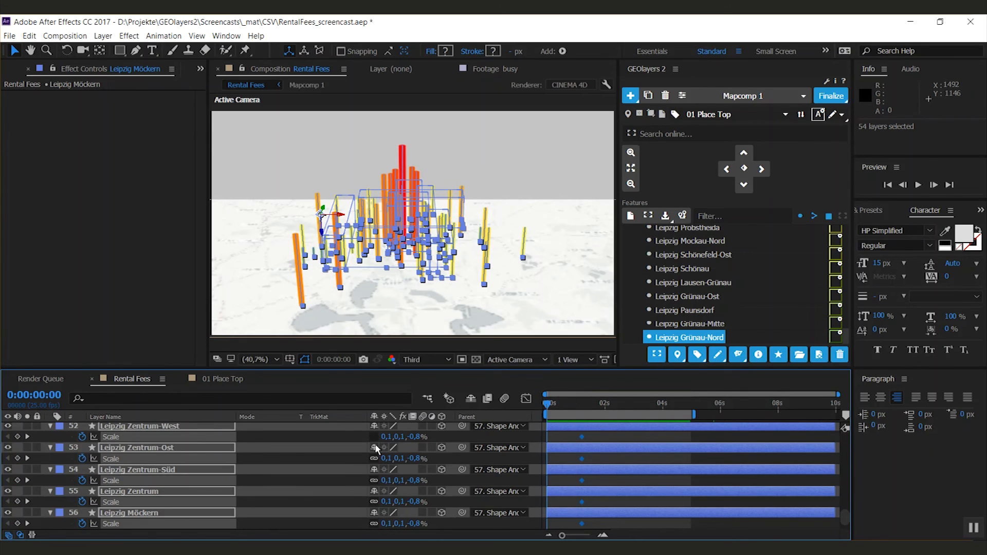
- Set the columns' first Scale keyframe Z to 0% and apply a Keyframe Velocity easing to the scale keys
{"action": "double_click", "coordinate": [419, 436]}
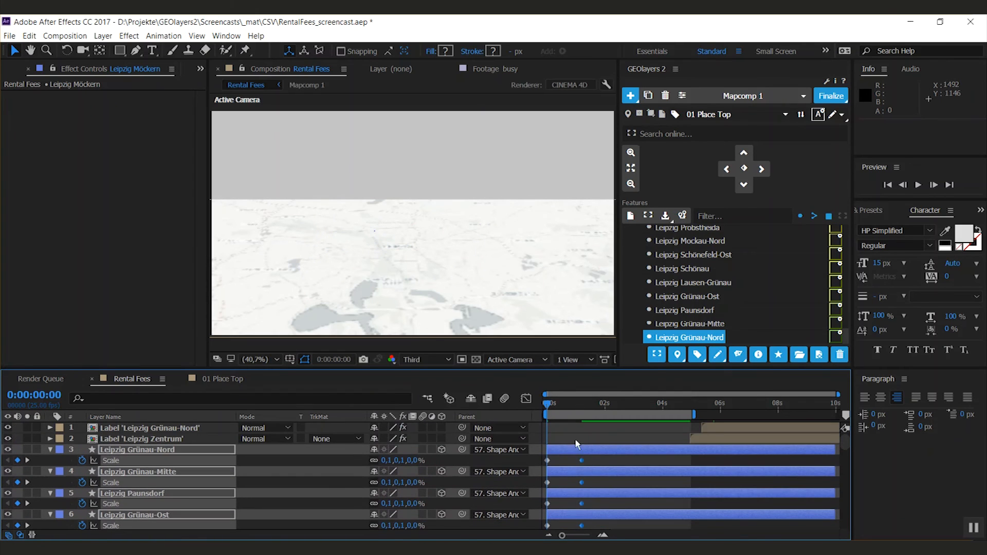
{"action": "right_click", "coordinate": [579, 449]}
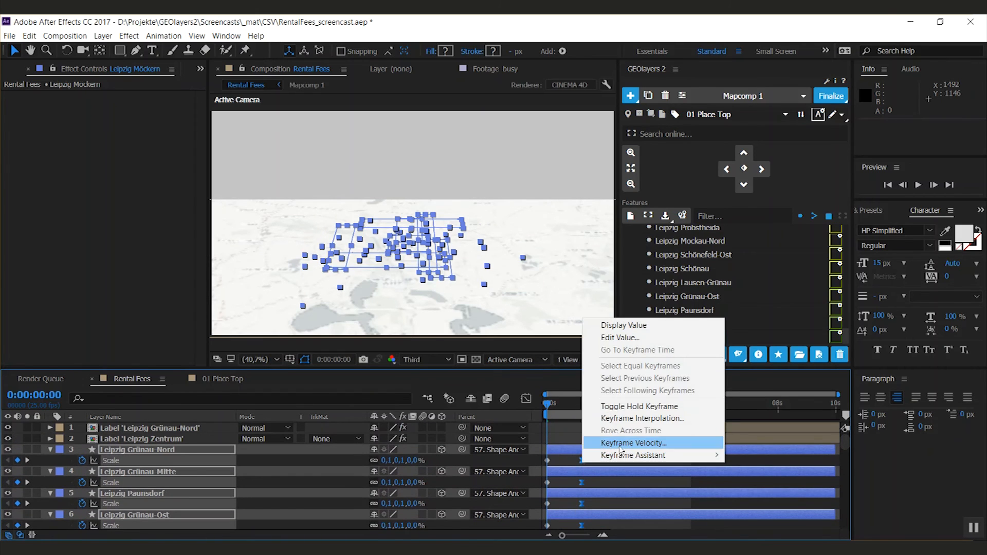
{"action": "left_click", "coordinate": [634, 444]}
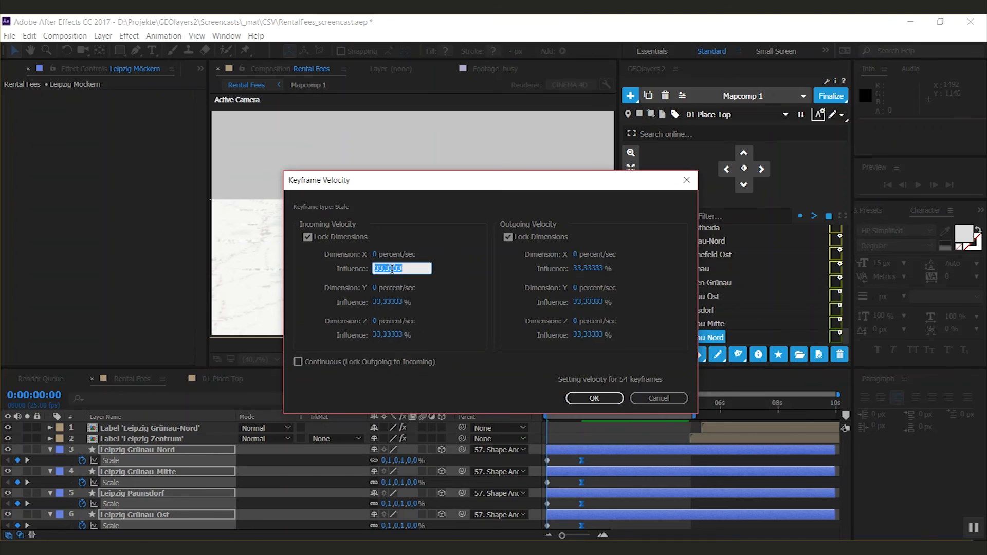
{"action": "left_click", "coordinate": [592, 398]}
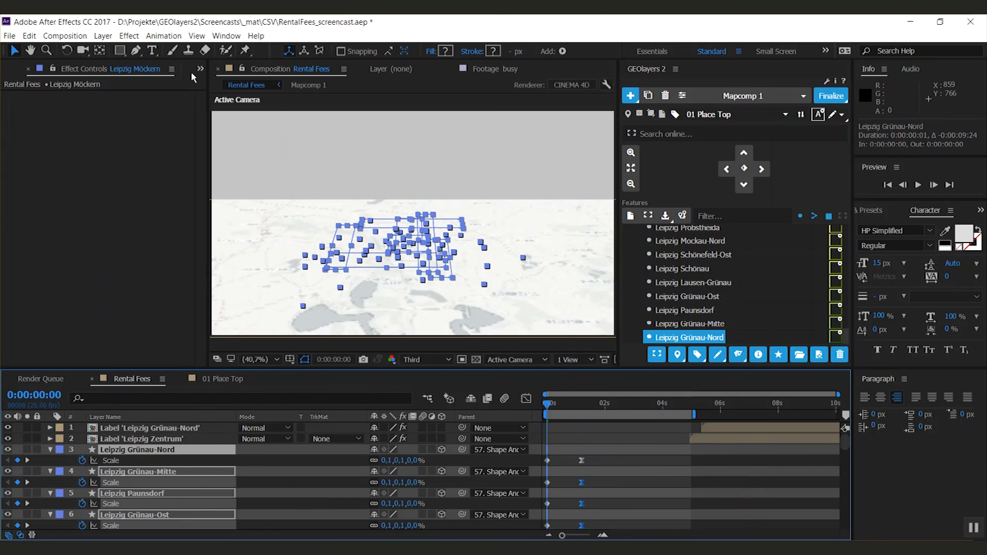
- Sequence the district layers in time with Keyframe Assistant > Sequence Layers
{"action": "left_click", "coordinate": [163, 34]}
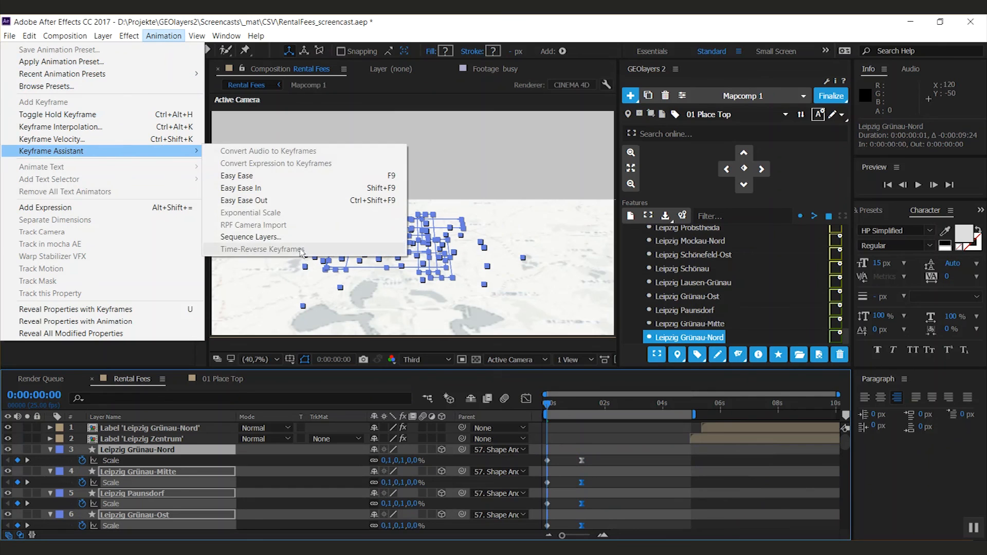
{"action": "left_click", "coordinate": [250, 236]}
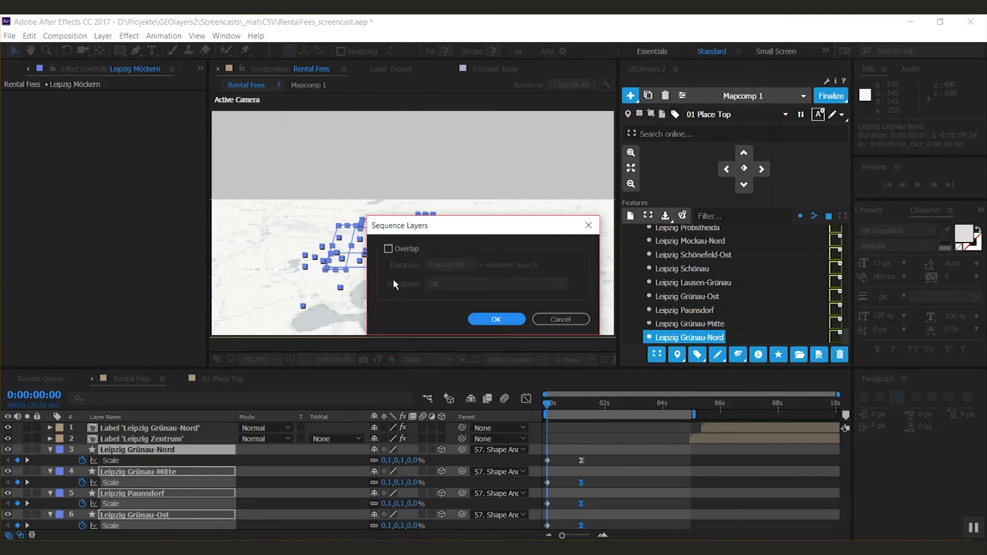
{"action": "left_click", "coordinate": [495, 319]}
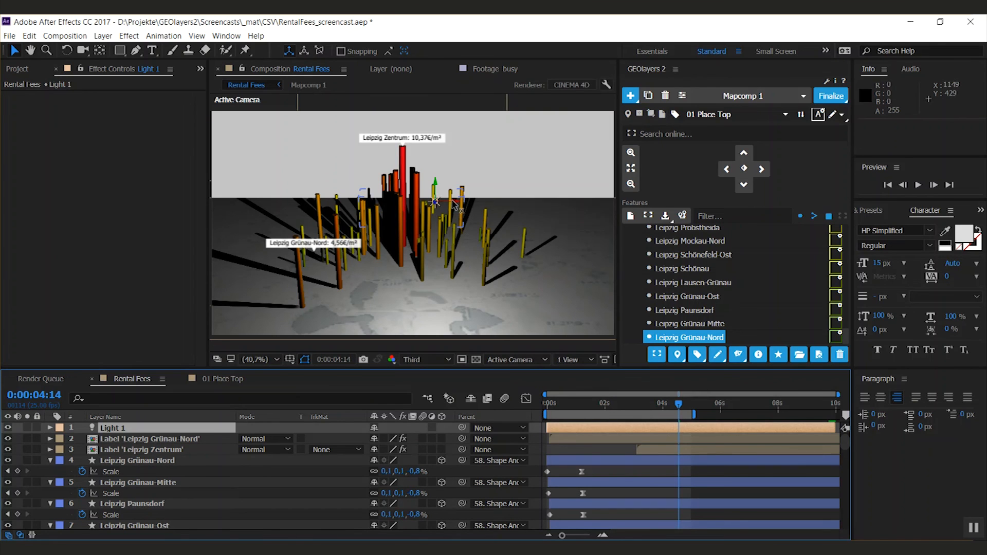
- Reposition Light 1 and add a second light of type Ambient to brighten the scene
{"action": "left_click_drag", "start_coordinate": [434, 201], "coordinate": [439, 199]}
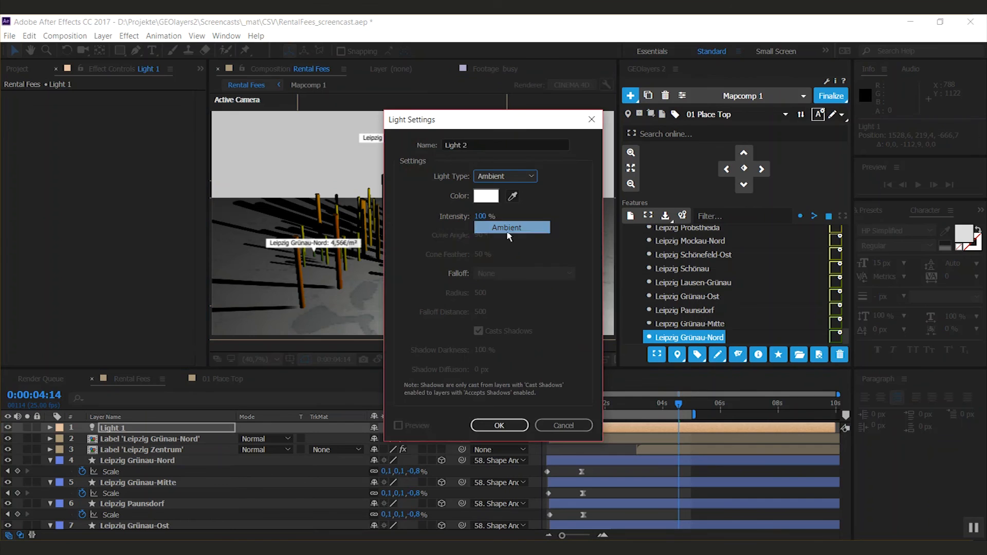
{"action": "left_click", "coordinate": [499, 425]}
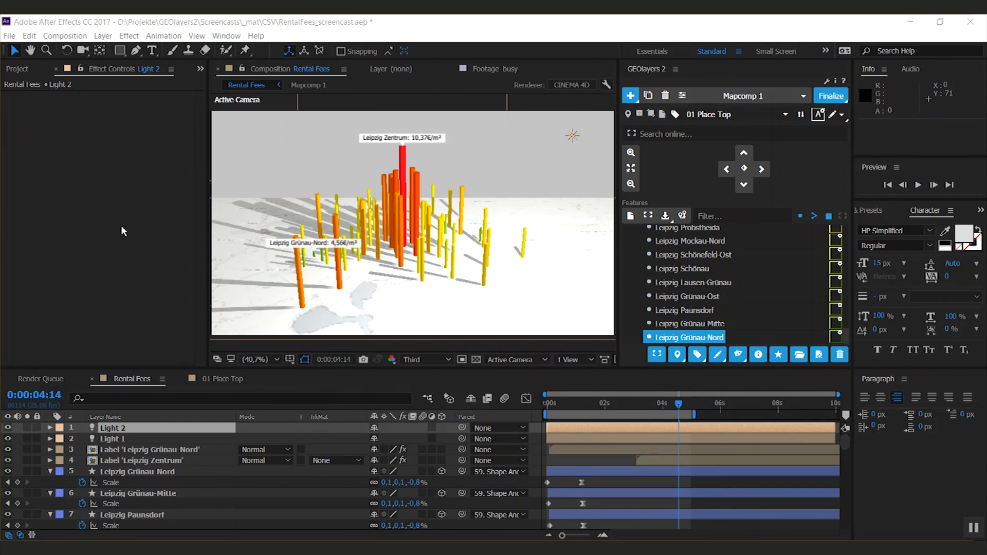